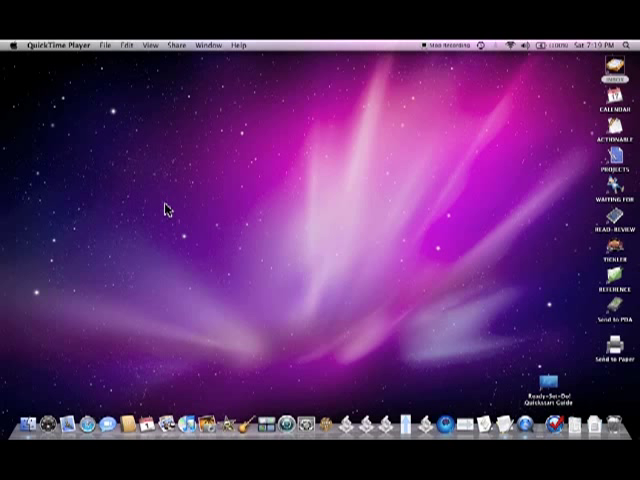
mouse_move(518, 368)
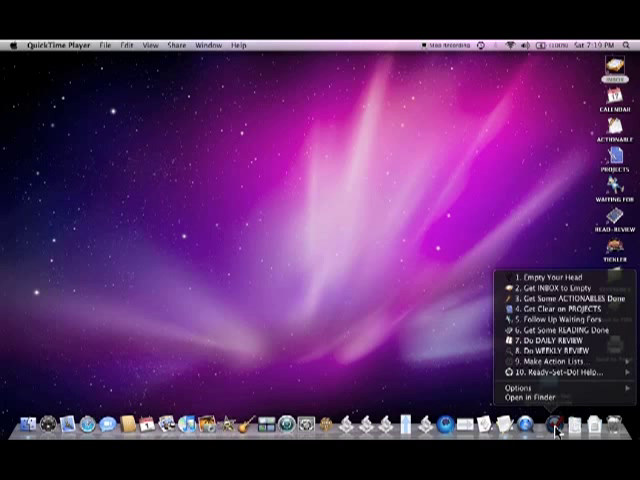
mouse_move(557, 376)
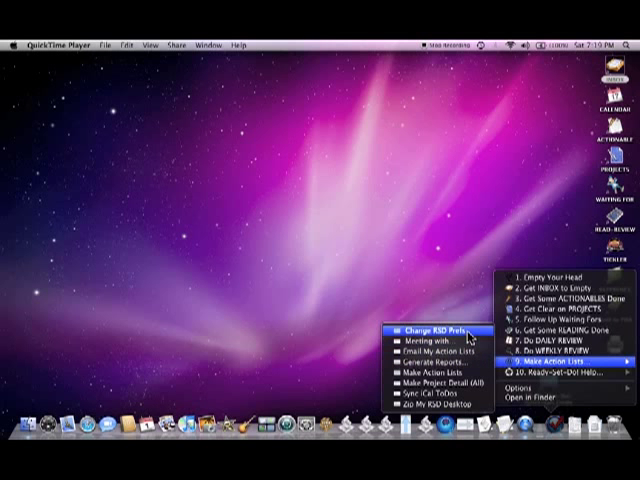
- Open Change RSD Prefs to show the current Ready-Set-Do! settings
left_click(436, 331)
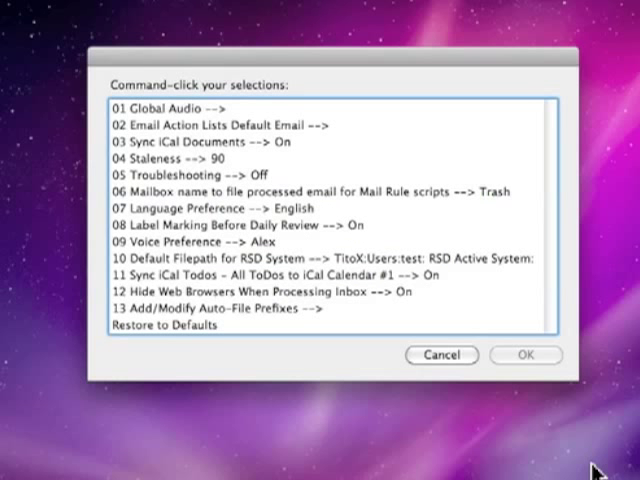
mouse_move(186, 225)
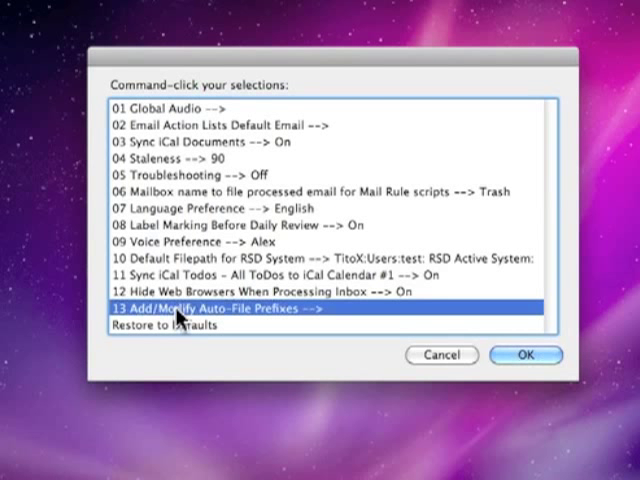
mouse_move(290, 343)
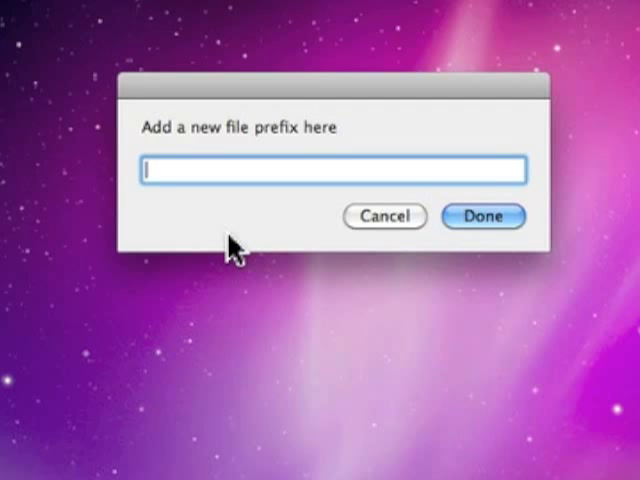
- Enter 'Bank-' as the new prefix and create a 'Bank Statements' folder under REFERENCE
type("Bank-")
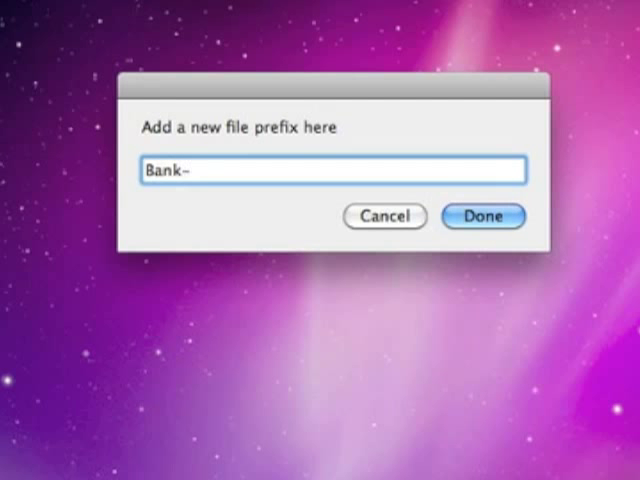
left_click(483, 216)
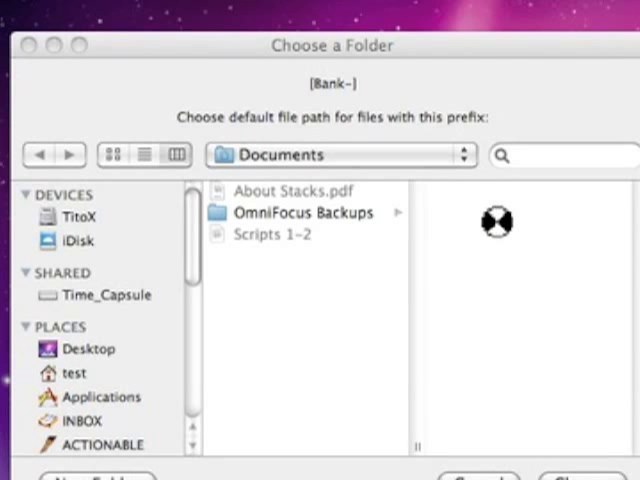
scroll("down", 3)
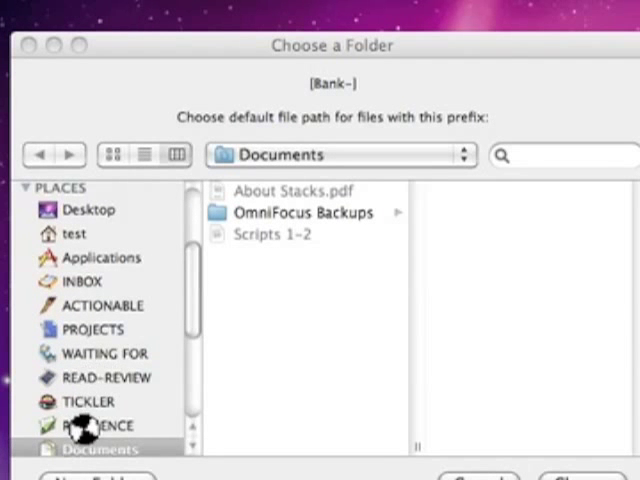
left_click(91, 425)
type("B")
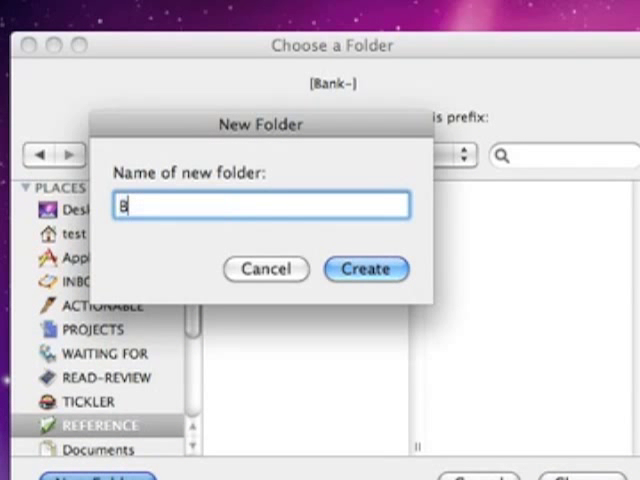
type("ank Statements")
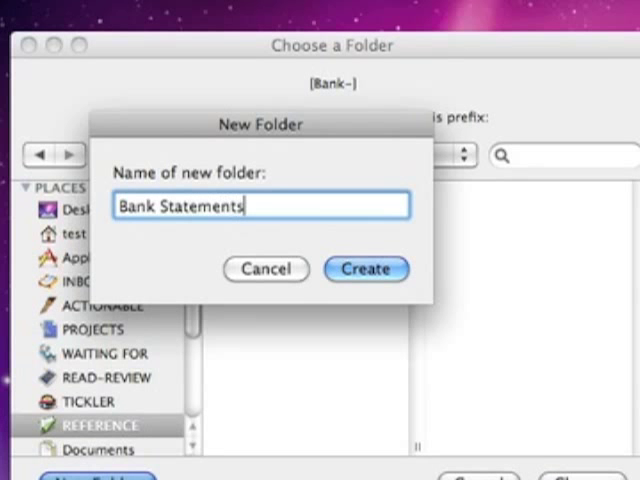
left_click(365, 269)
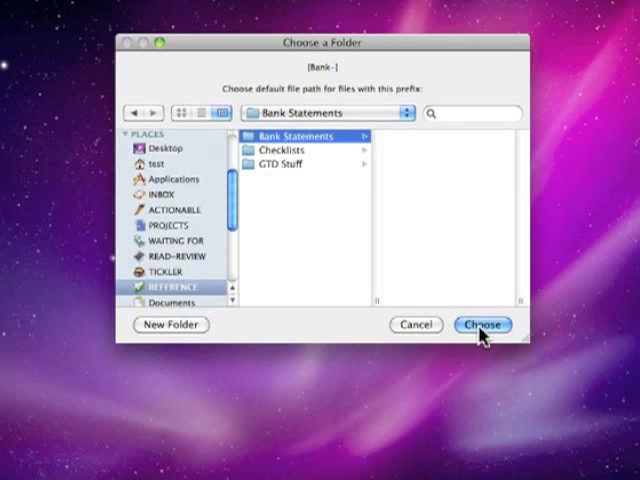
- Assign Bank Statements to Bank-, finish adding prefixes, and start processing the INBOX
left_click(482, 324)
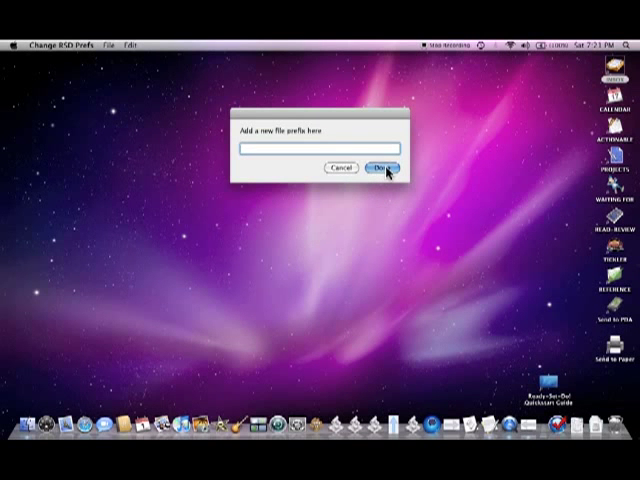
left_click(383, 168)
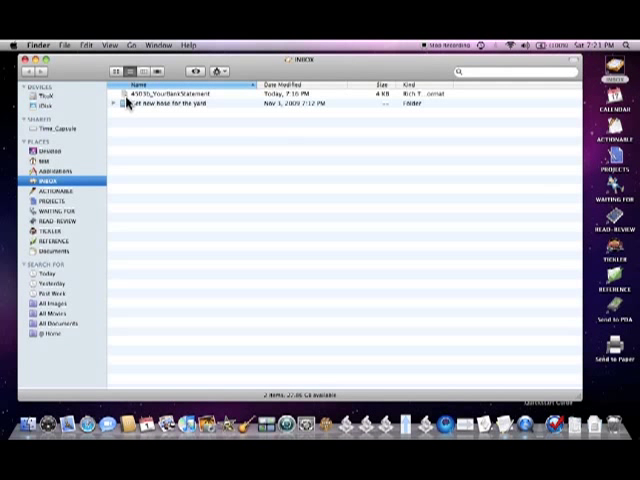
mouse_move(453, 286)
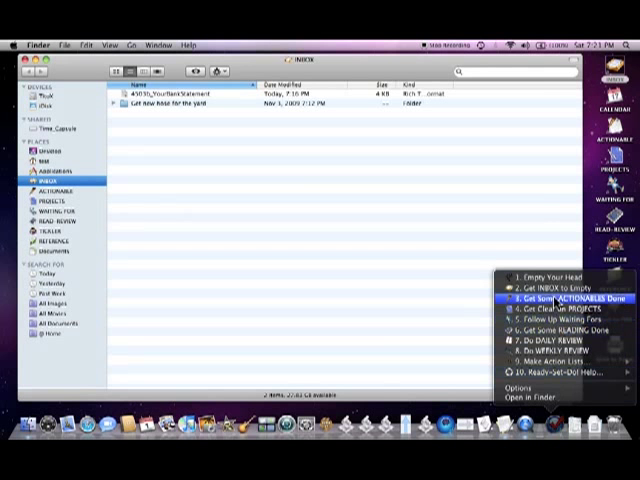
left_click(548, 291)
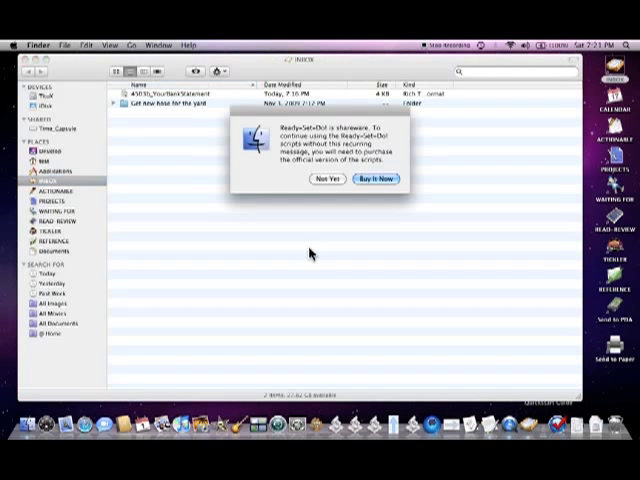
left_click(325, 178)
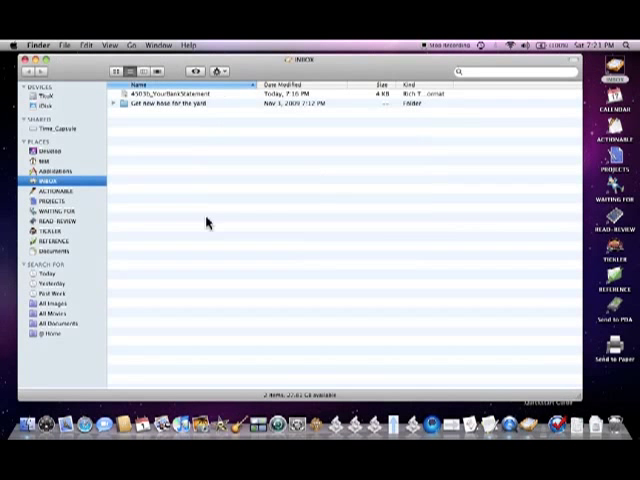
mouse_move(132, 252)
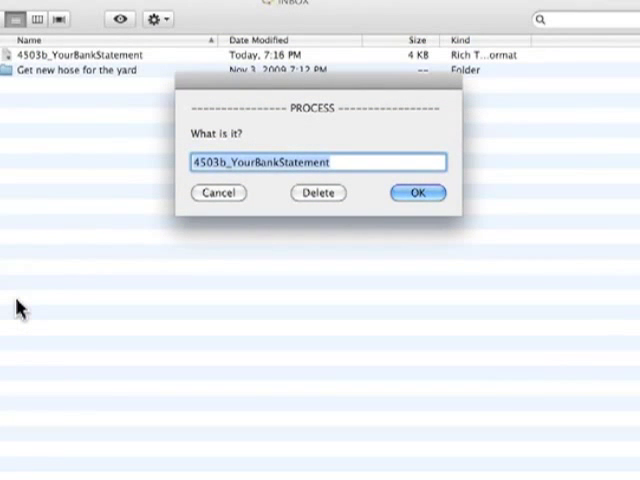
- Rename the bank statement to 'Bank-November 2009' in the What is it? box
type("Bank-")
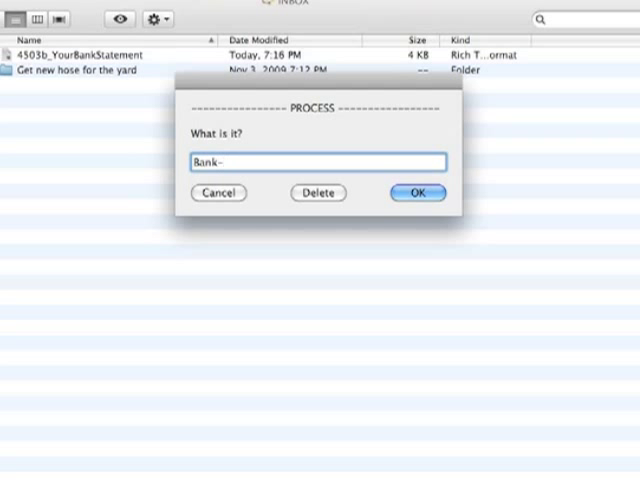
type("November")
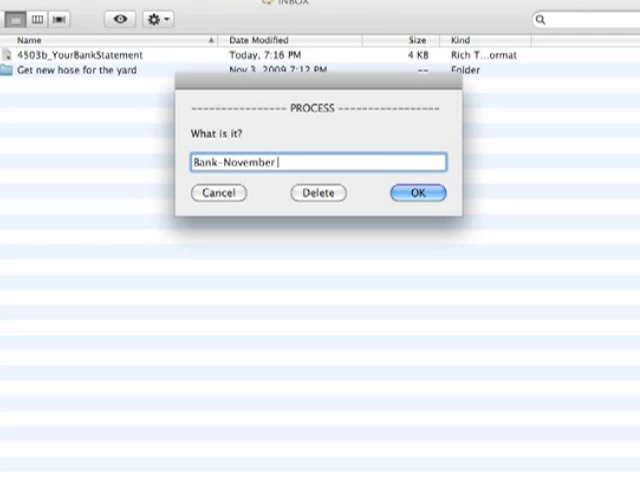
type("2009")
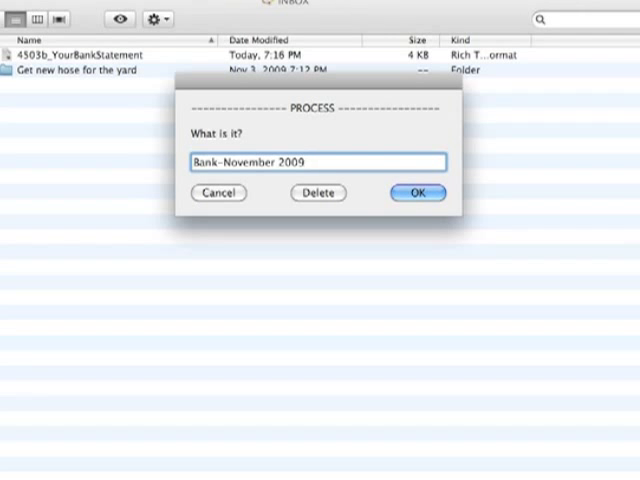
left_click(418, 193)
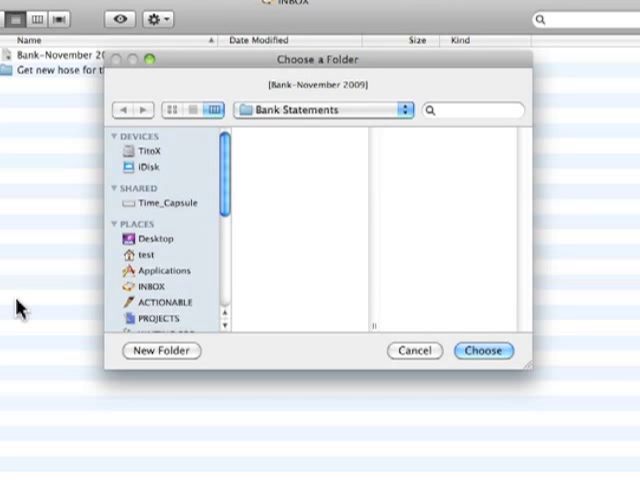
mouse_move(325, 152)
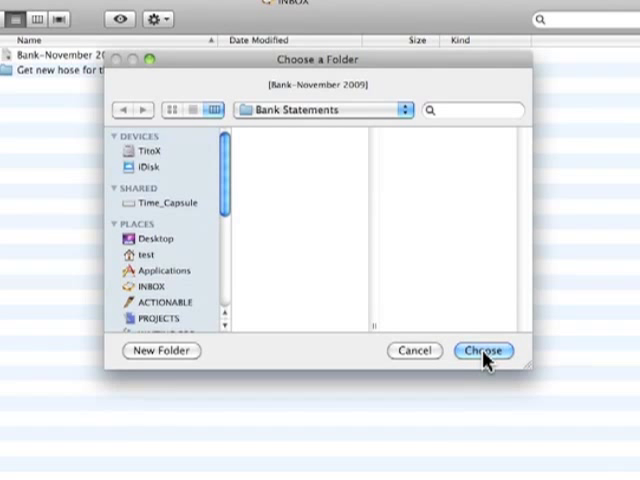
- Confirm the preselected Bank Statements folder to file Bank-November 2009
left_click(483, 351)
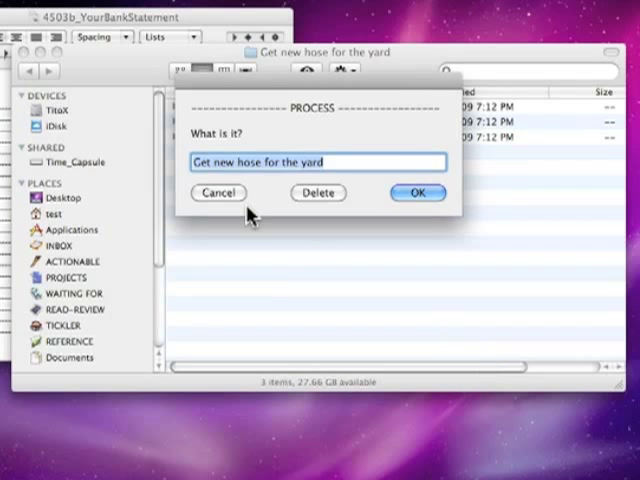
- Cancel processing of the 'Get new hose for the yard' item
left_click(416, 193)
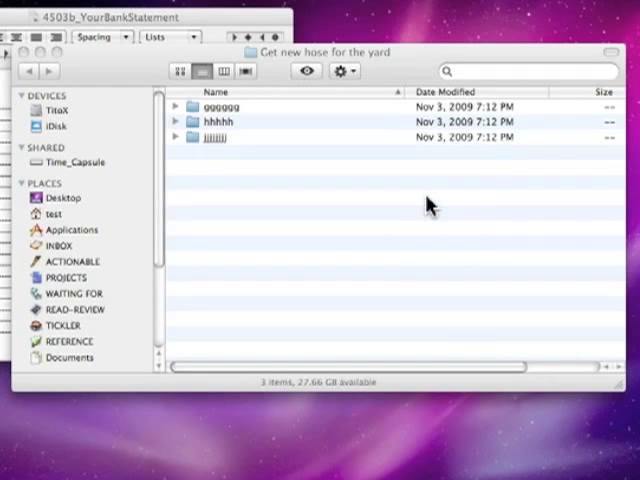
mouse_move(324, 195)
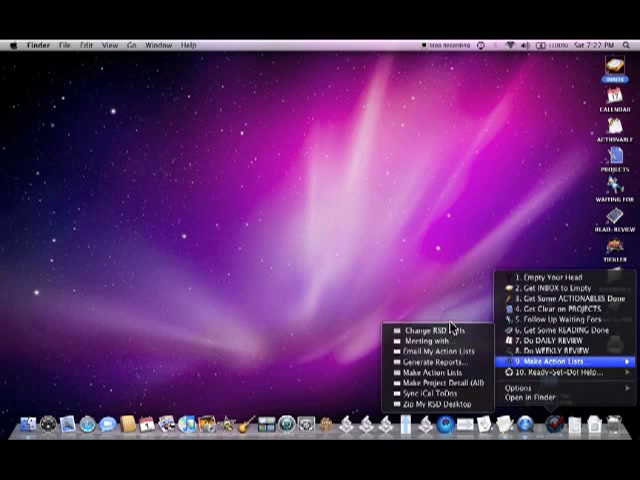
mouse_move(432, 331)
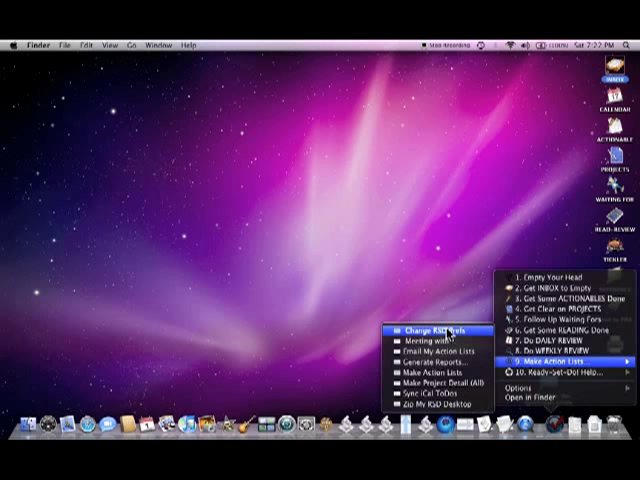